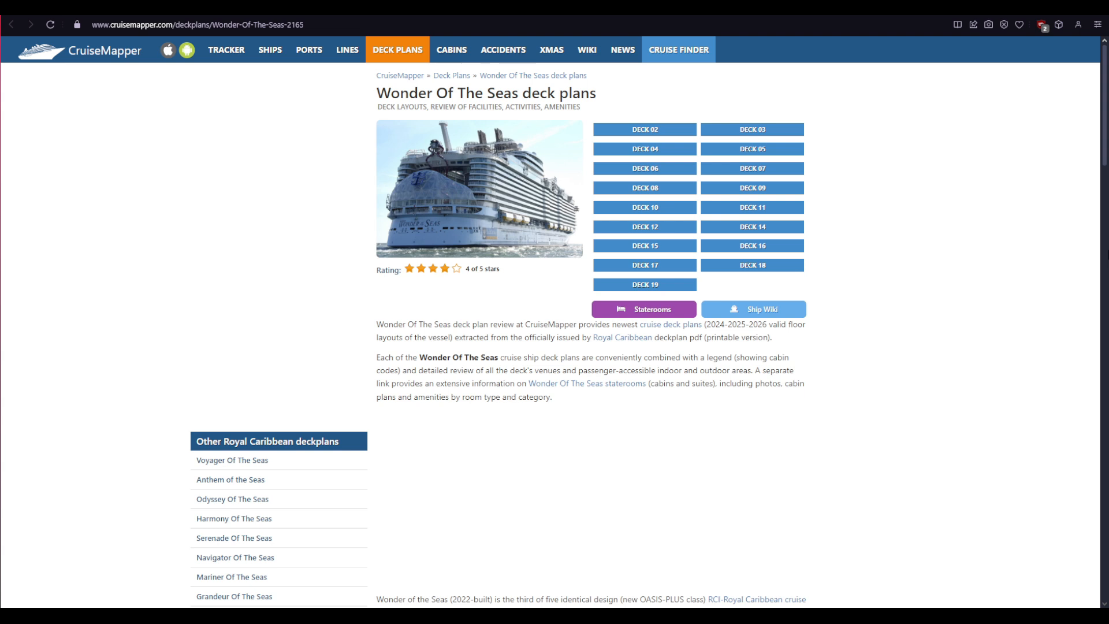
{"action": "mouse_move", "coordinate": [280, 117]}
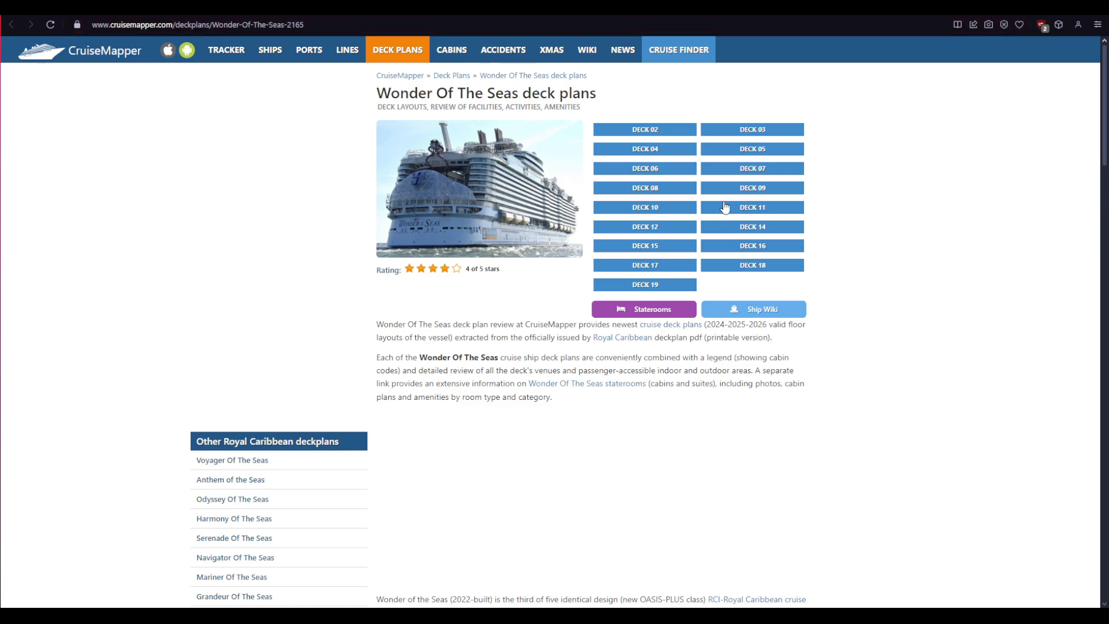
Browse the deck list and open the Deck 9 cabin plan
{"action": "scroll", "scroll_direction": "down", "scroll_amount": 3}
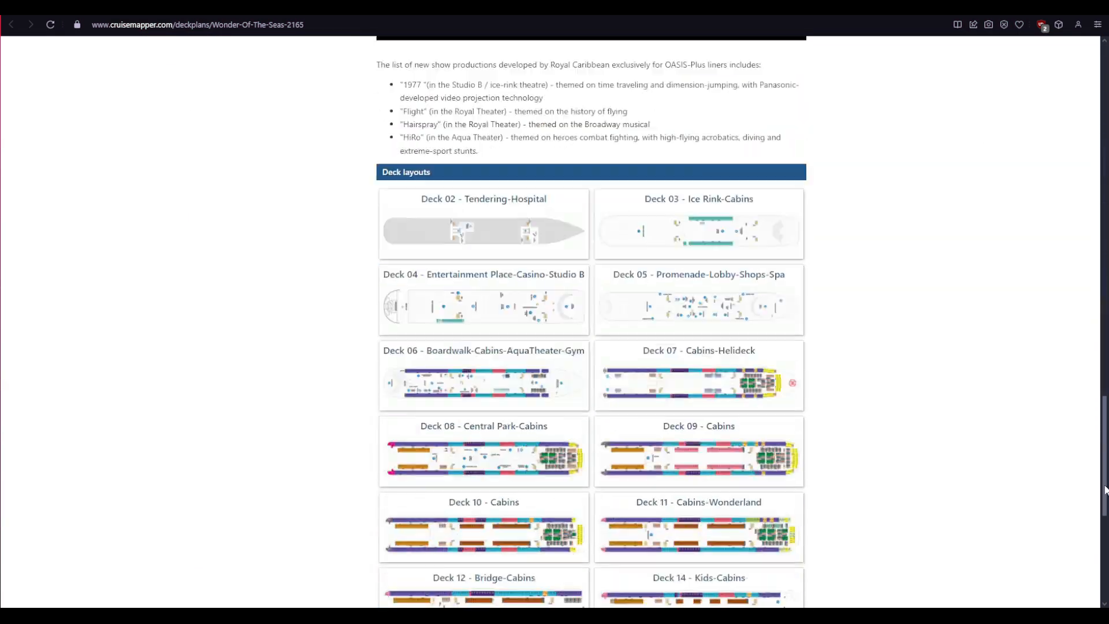
{"action": "scroll", "scroll_direction": "down", "scroll_amount": 3}
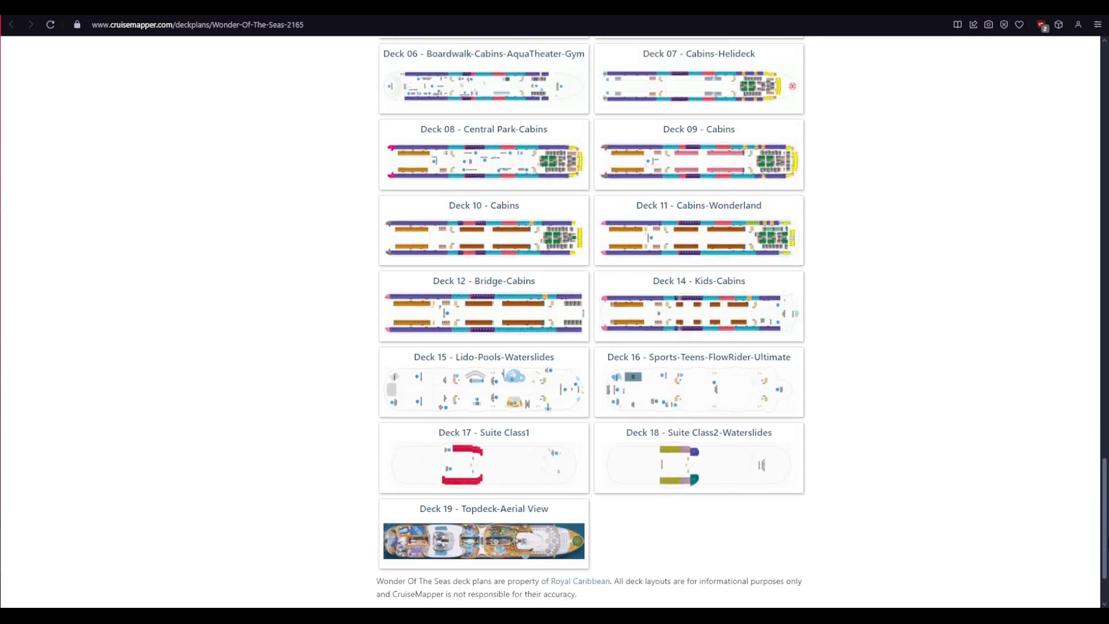
{"action": "scroll", "scroll_direction": "up", "scroll_amount": 3}
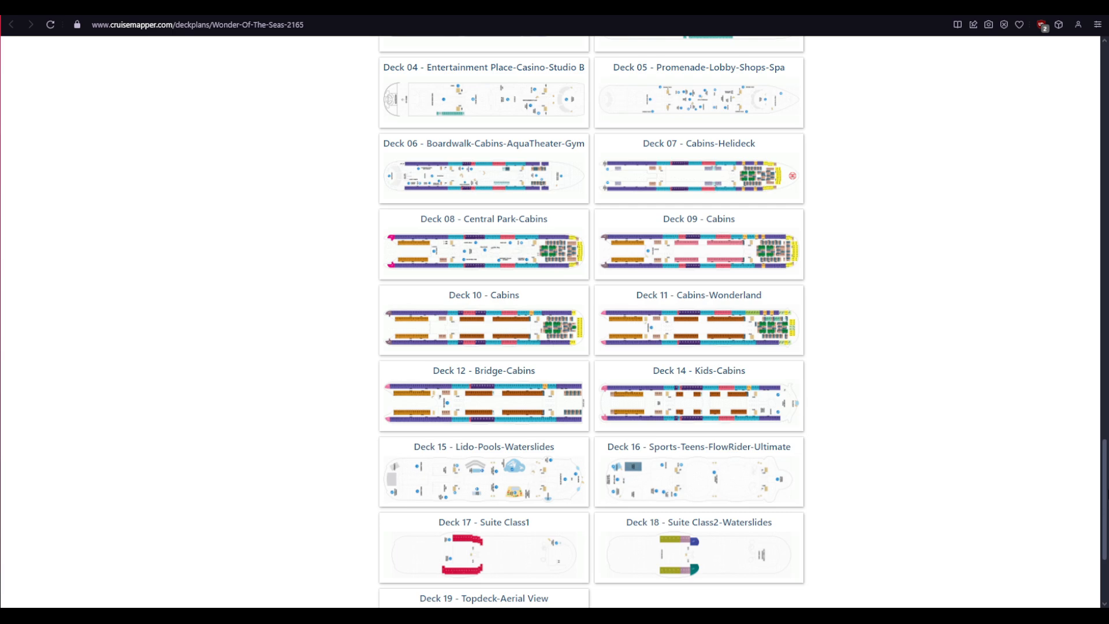
{"action": "scroll", "scroll_direction": "up", "scroll_amount": 3}
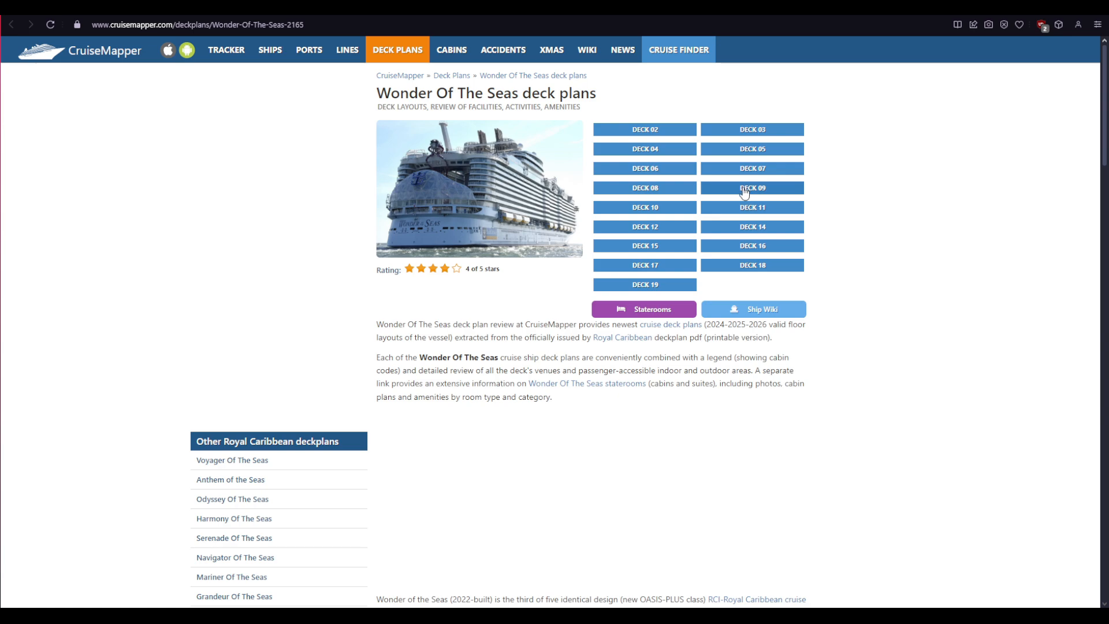
{"action": "left_click", "coordinate": [752, 188]}
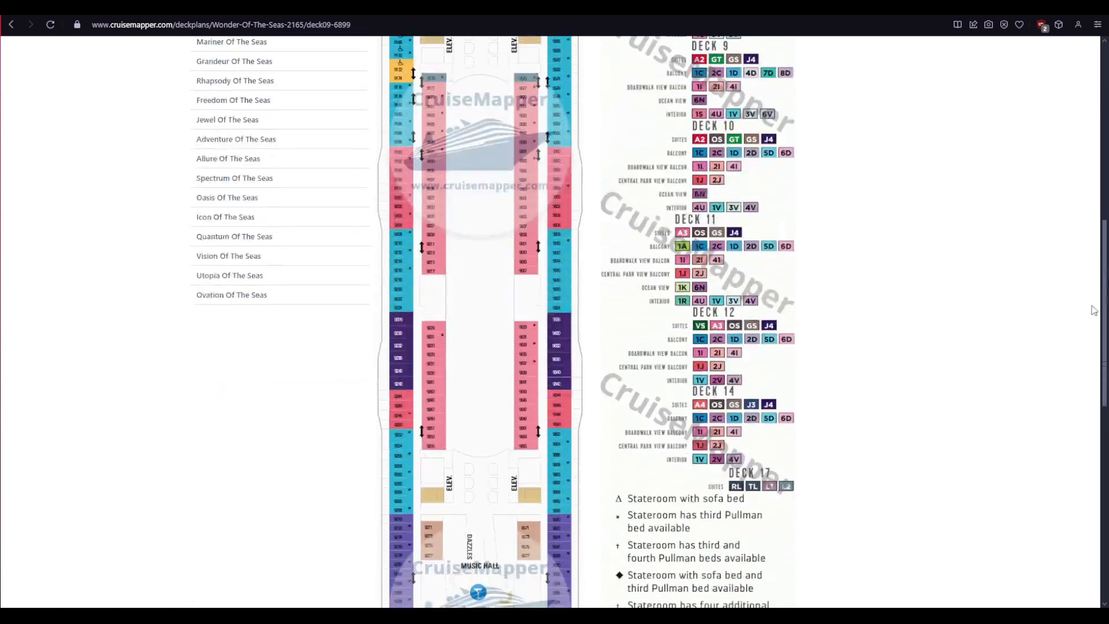
Scroll to the Wonder of the Seas description and Oasis-class aerial photo
{"action": "scroll", "scroll_direction": "up", "scroll_amount": 3}
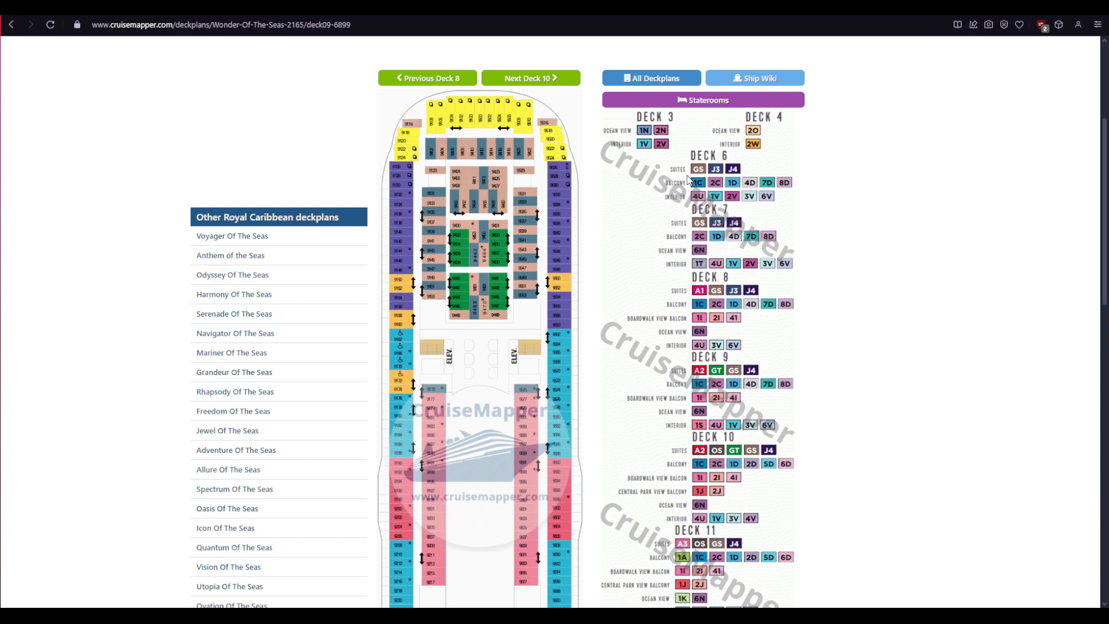
{"action": "mouse_move", "coordinate": [671, 247]}
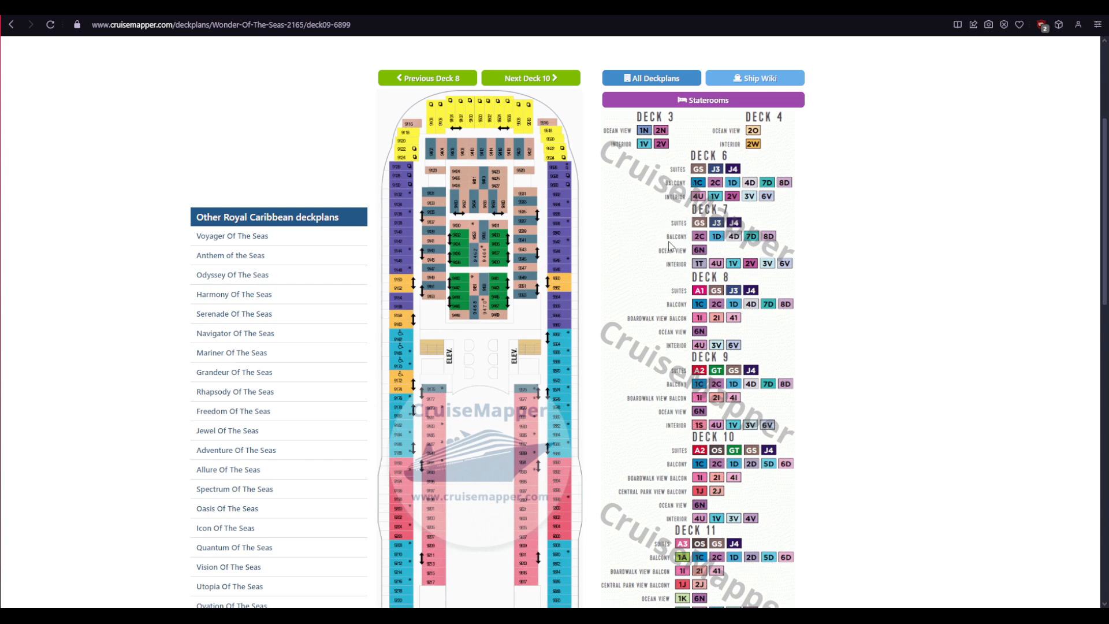
{"action": "mouse_move", "coordinate": [1092, 188]}
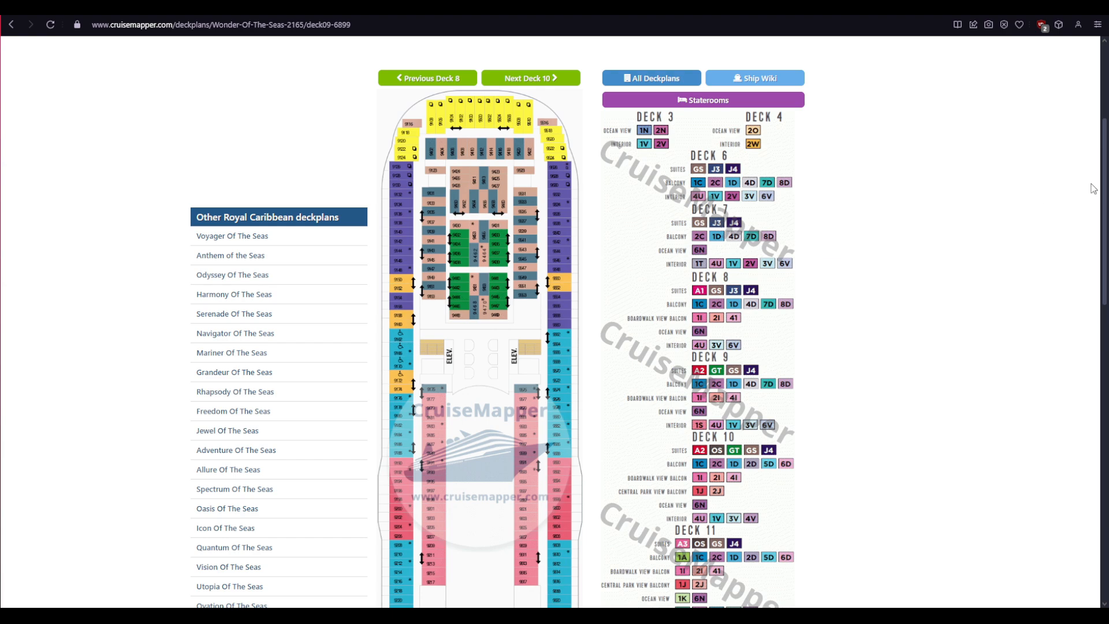
{"action": "scroll", "scroll_direction": "down", "scroll_amount": 3}
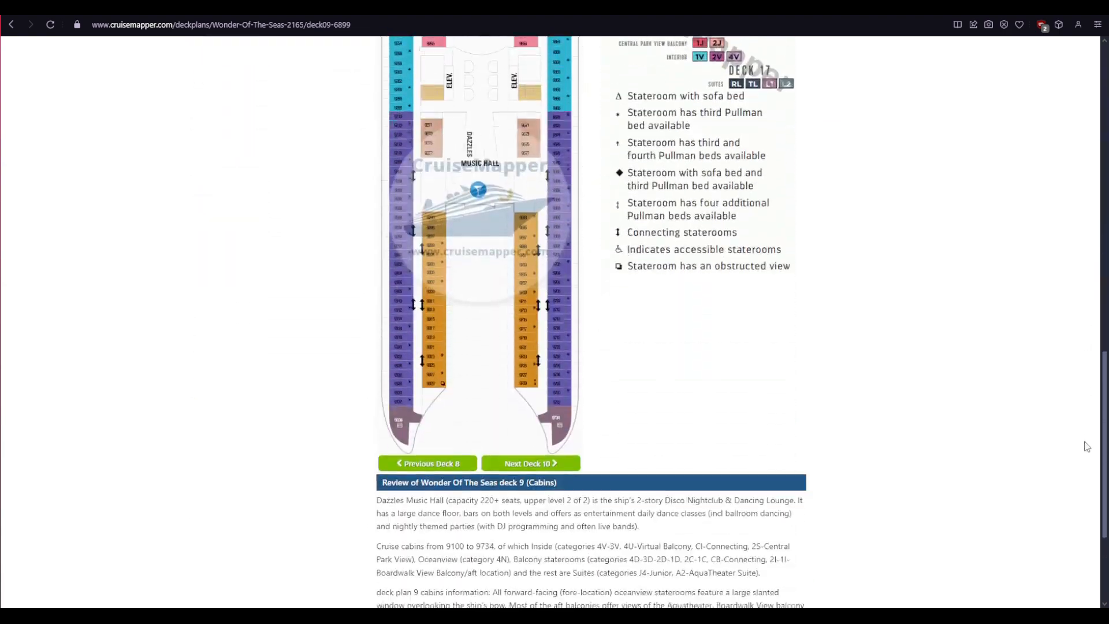
{"action": "scroll", "scroll_direction": "up", "scroll_amount": 3}
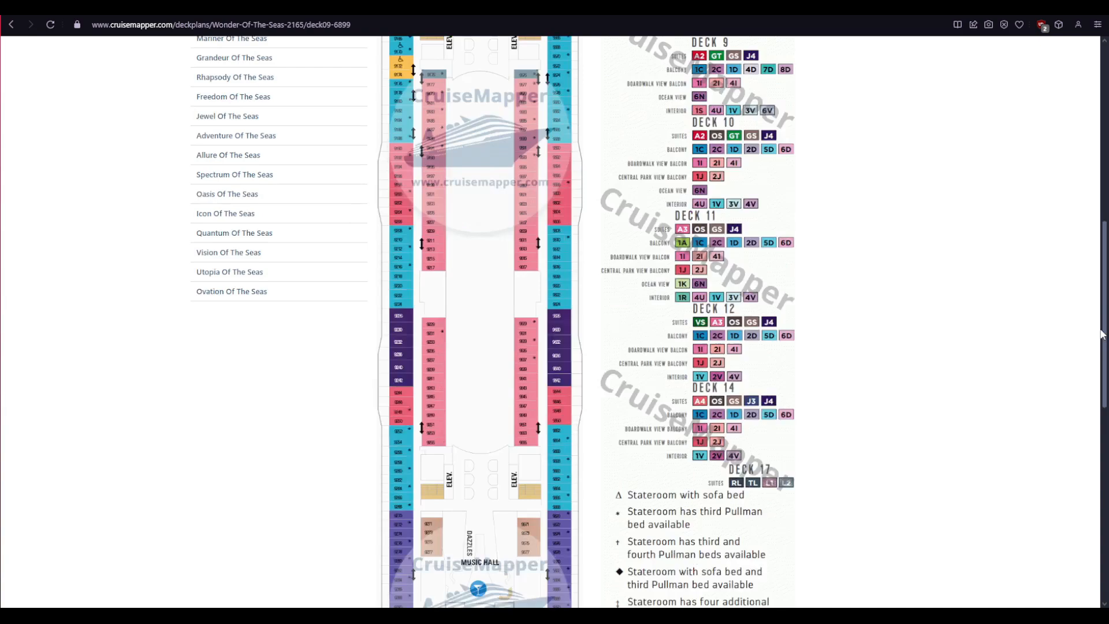
{"action": "scroll", "scroll_direction": "up", "scroll_amount": 3}
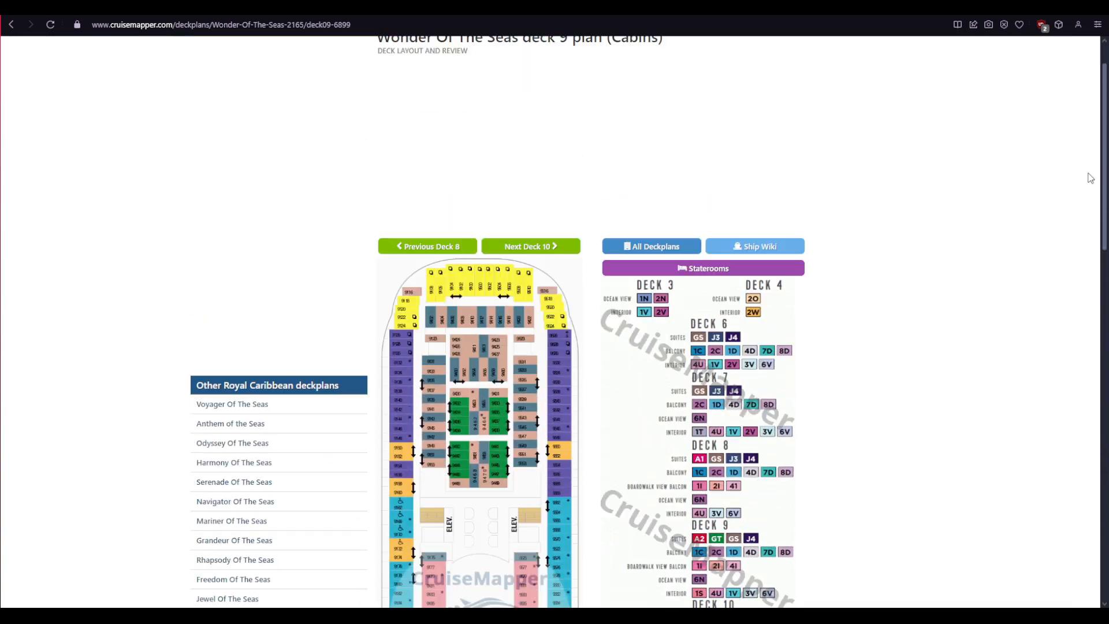
{"action": "scroll", "scroll_direction": "down", "scroll_amount": 3}
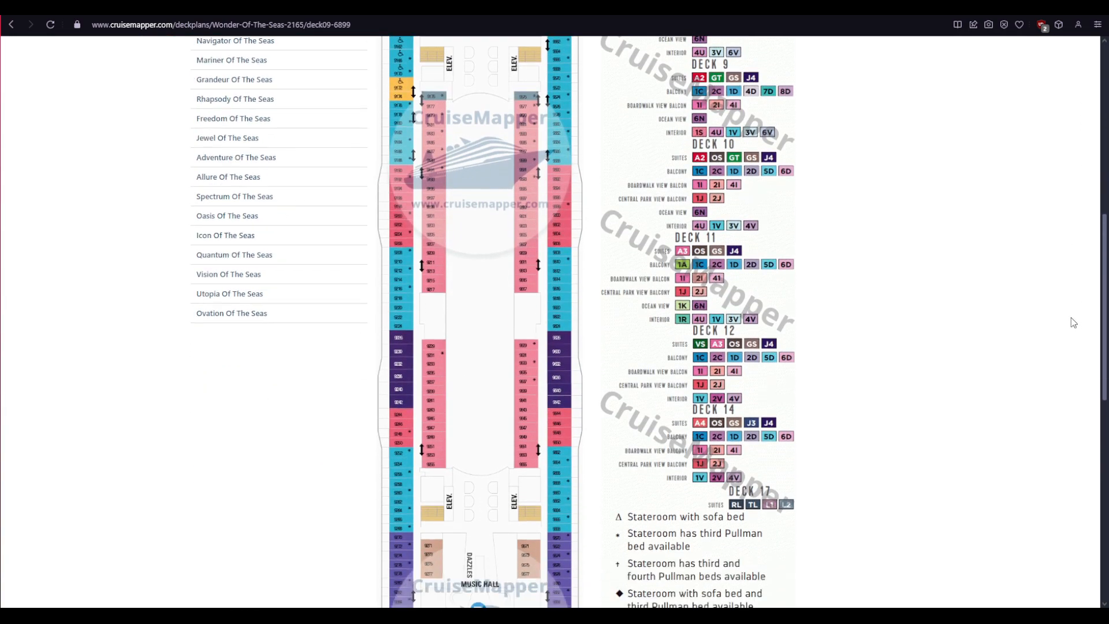
{"action": "scroll", "scroll_direction": "up", "scroll_amount": 3}
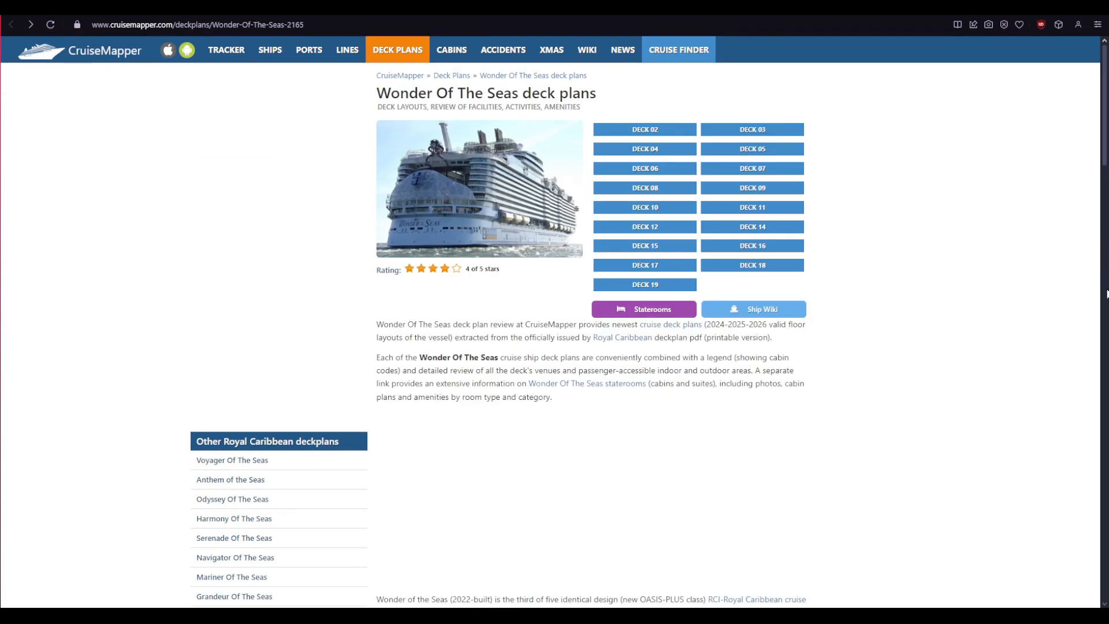
{"action": "scroll", "scroll_direction": "down", "scroll_amount": 3}
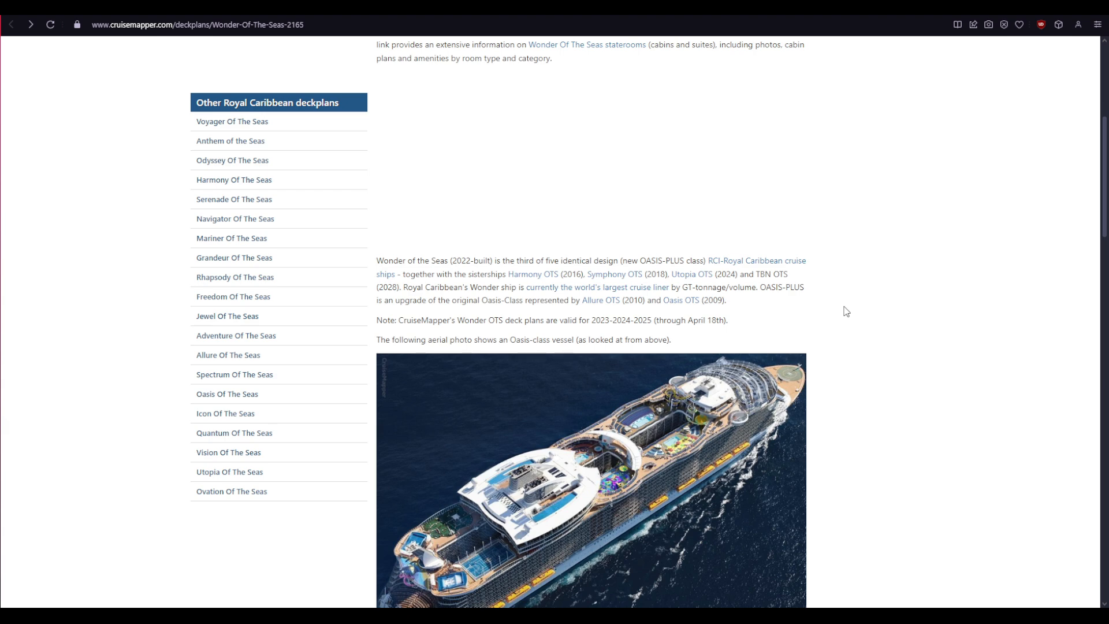
Scroll to the 2874 staterooms, 5734 passengers, 17 decks facts and unique features list
{"action": "scroll", "scroll_direction": "down", "scroll_amount": 3}
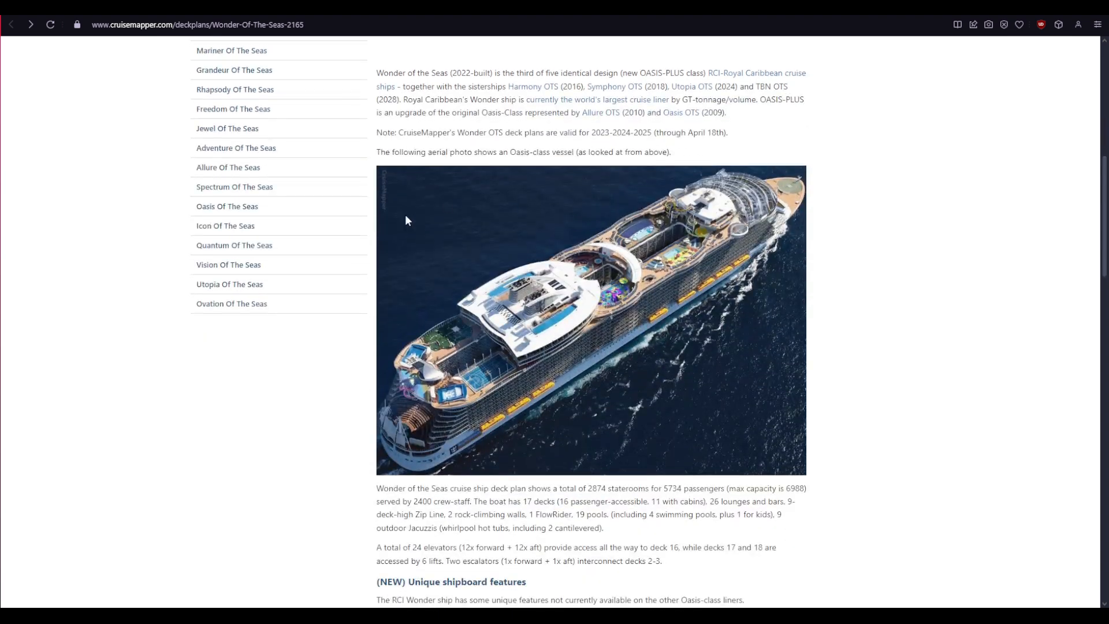
{"action": "scroll", "scroll_direction": "down", "scroll_amount": 3}
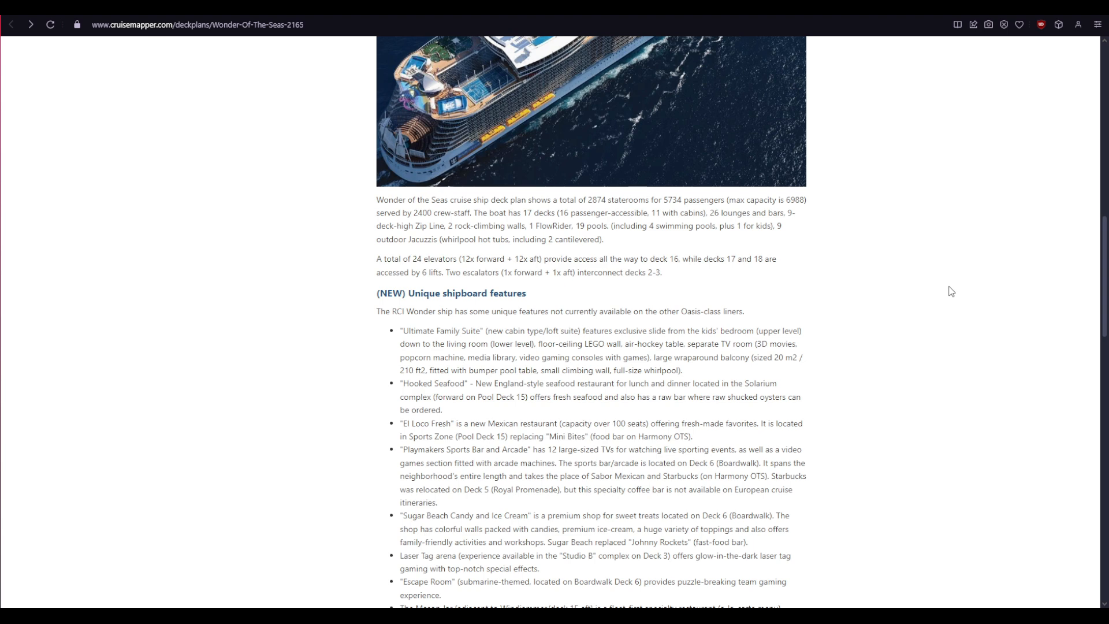
Scroll to the end of the unique shipboard features list, The Mason Jar
{"action": "scroll", "scroll_direction": "down", "scroll_amount": 3}
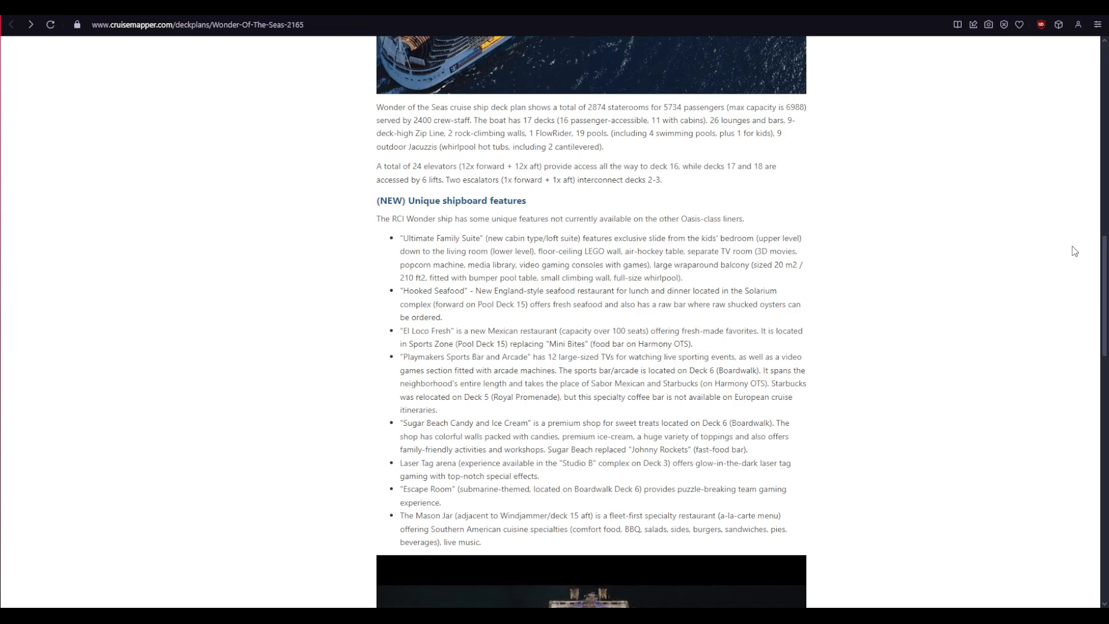
Scroll past the video and show productions, then back to the Deck 02–19 list
{"action": "scroll", "scroll_direction": "down", "scroll_amount": 3}
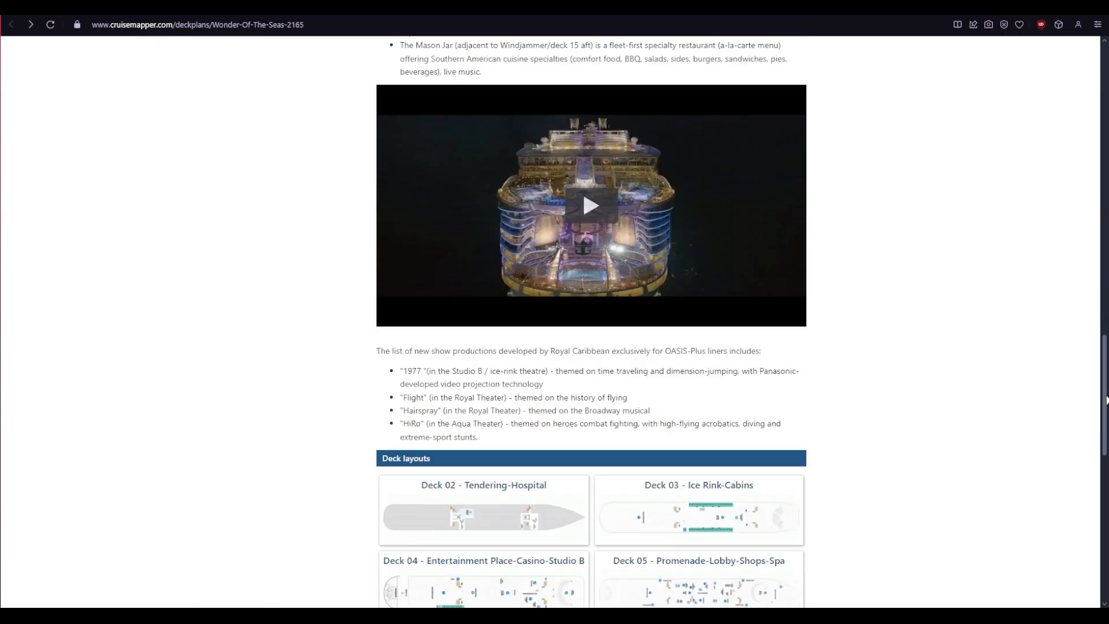
{"action": "scroll", "scroll_direction": "up", "scroll_amount": 3}
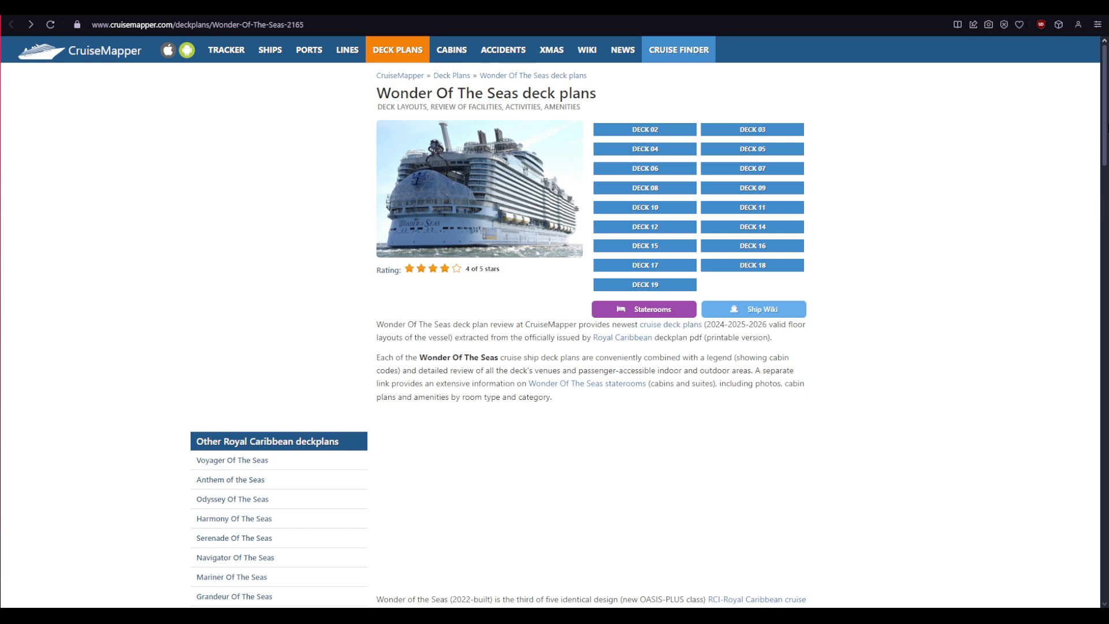
{"action": "mouse_move", "coordinate": [307, 356]}
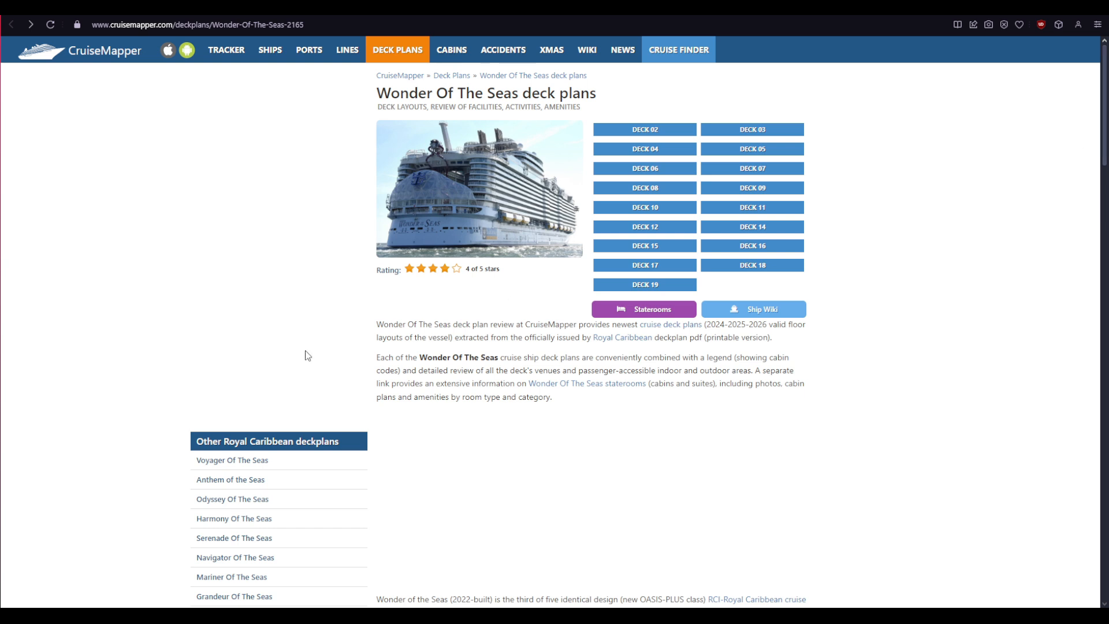